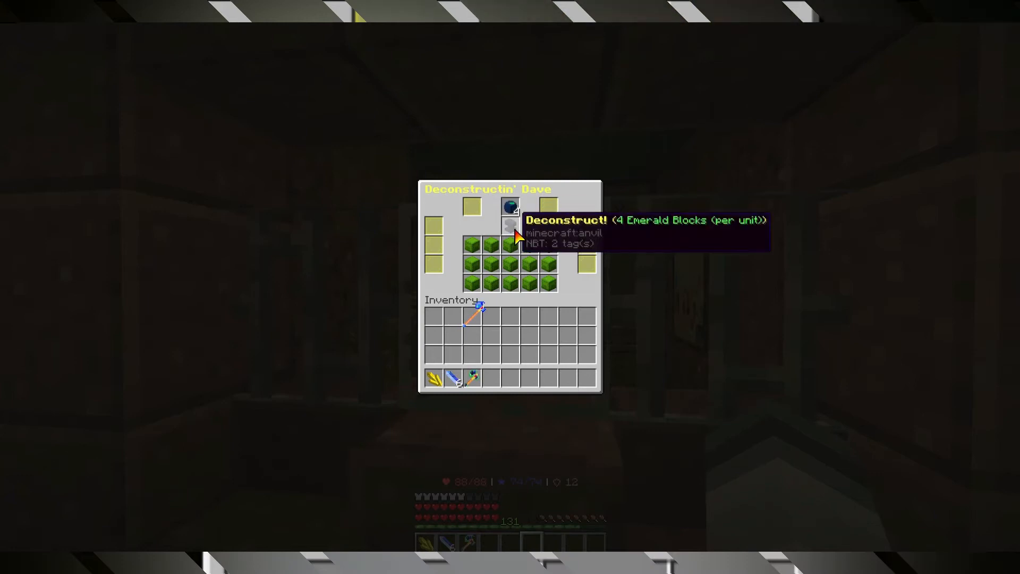
Inspect the Deconstructin' Dave menu items, then close the menu with Escape.
{"action": "left_click", "coordinate": [510, 207]}
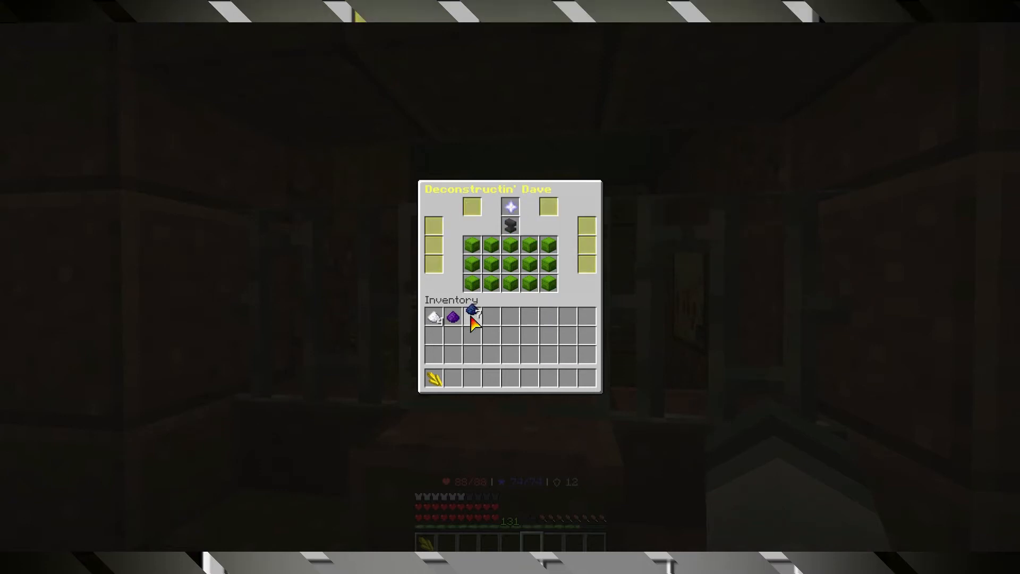
{"action": "mouse_move", "coordinate": [512, 215]}
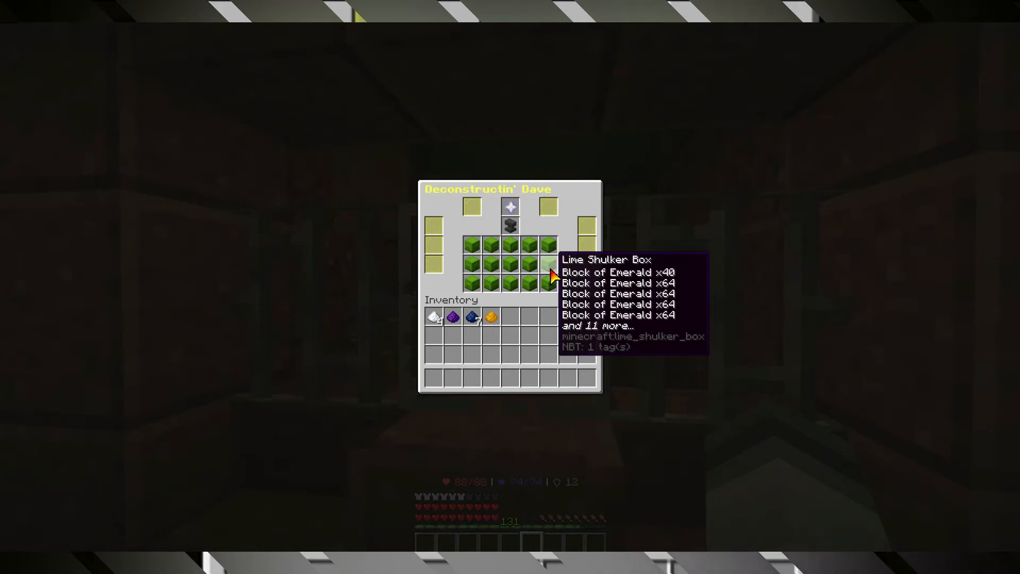
{"action": "key", "text": "Escape"}
{"action": "type", "text": "/goop "}
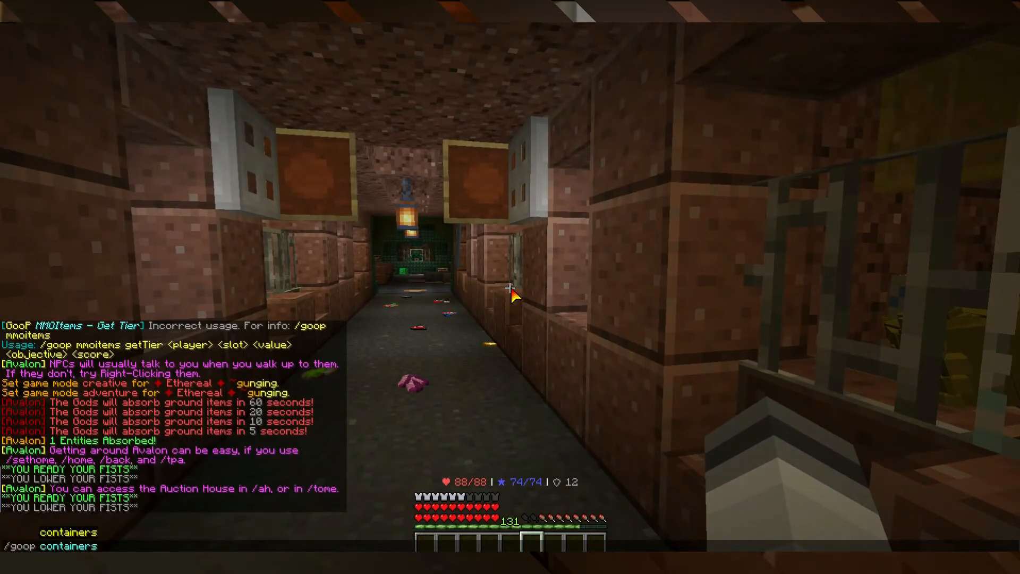
Type 'con' to start the /goop containers command in chat.
{"action": "type", "text": "con"}
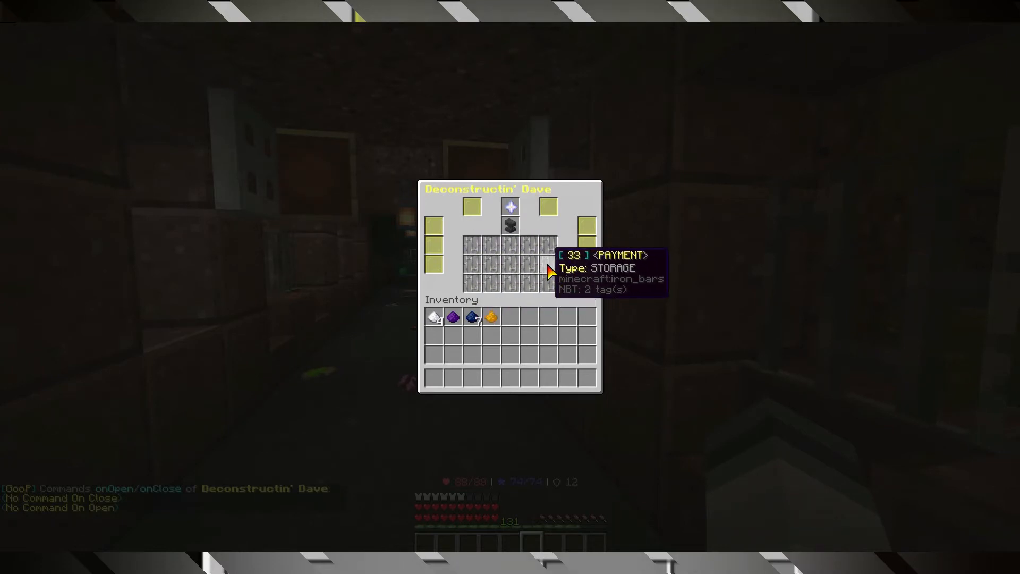
{"action": "mouse_move", "coordinate": [546, 275]}
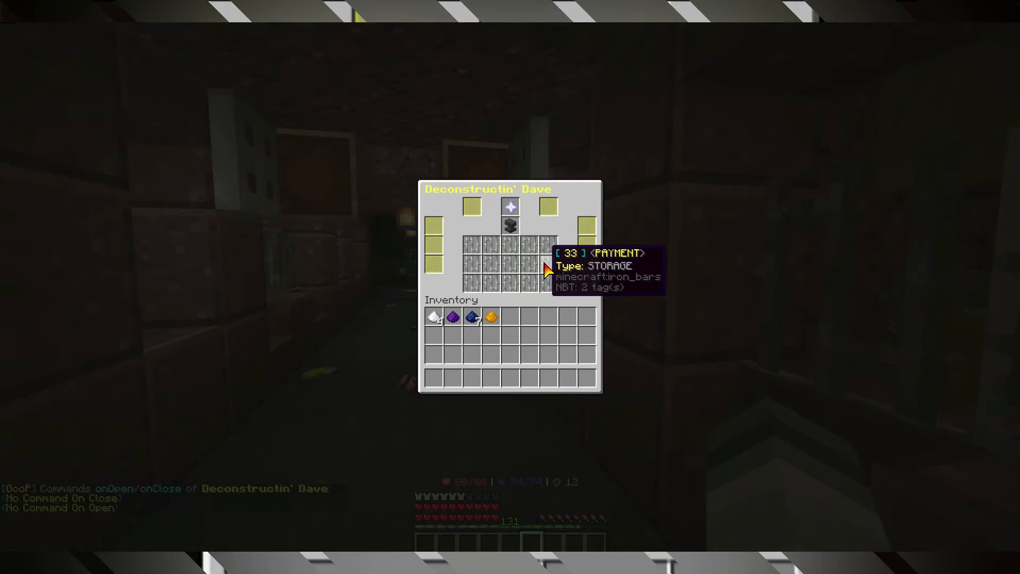
{"action": "mouse_move", "coordinate": [592, 273]}
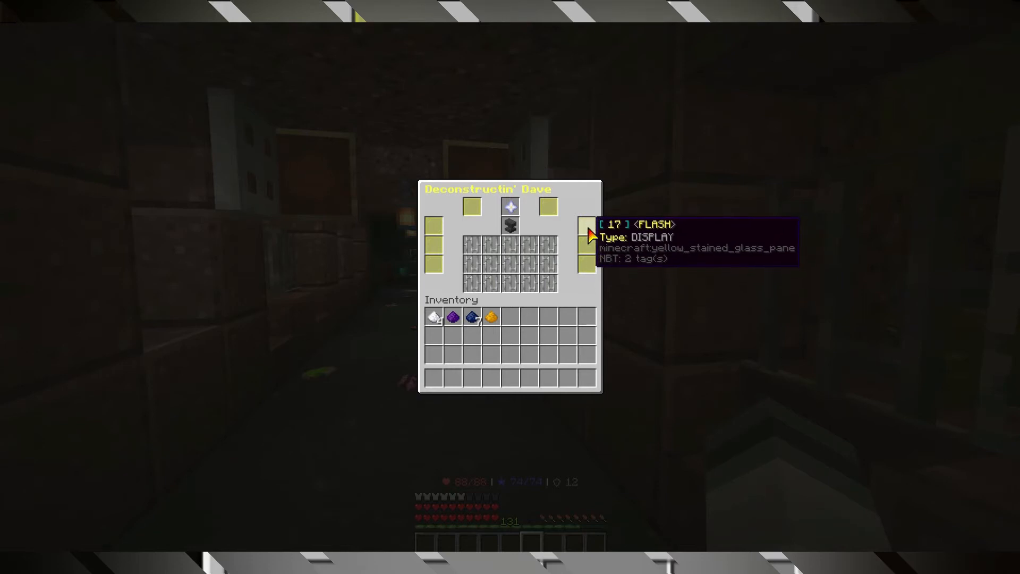
{"action": "mouse_move", "coordinate": [422, 238]}
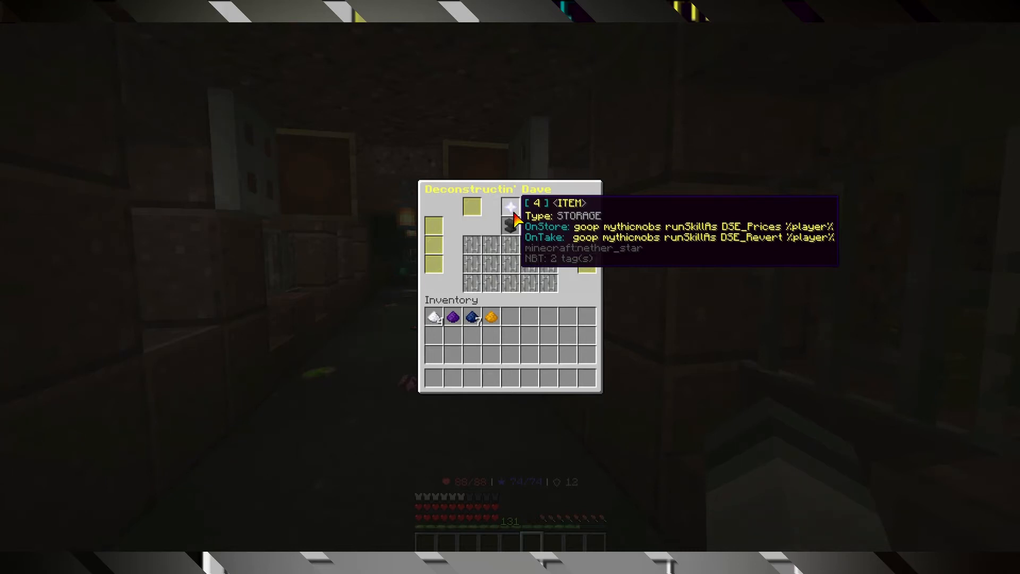
{"action": "mouse_move", "coordinate": [499, 299]}
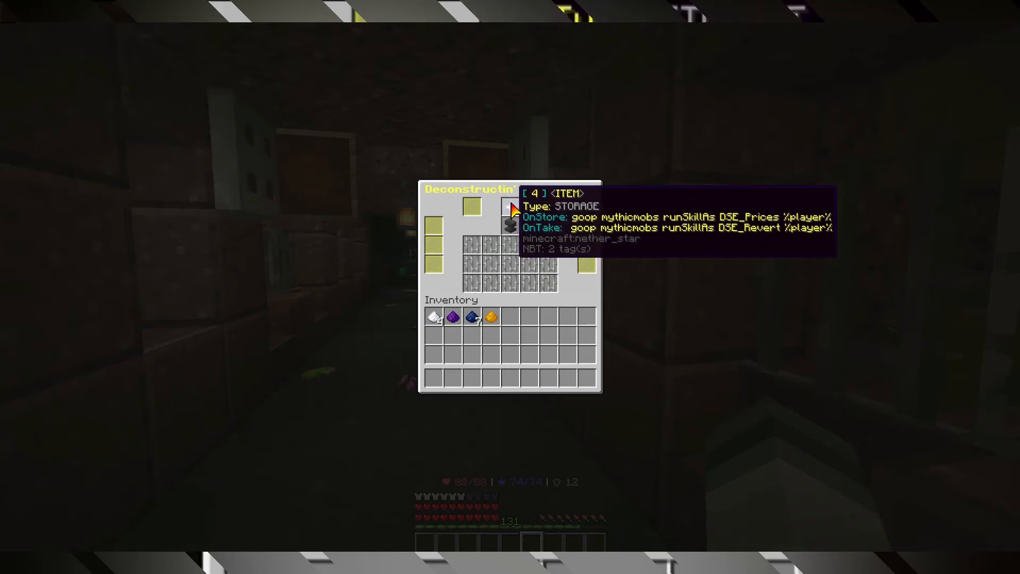
{"action": "mouse_move", "coordinate": [262, 529]}
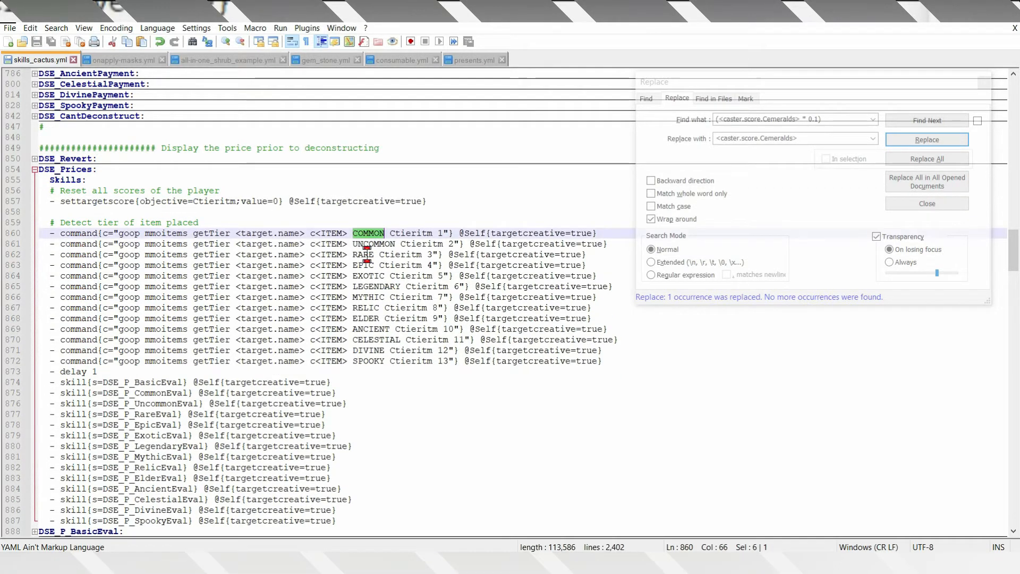
Examine DSE_Prices: the COMMON getTier line and the DSE_P_UncommonEval call.
{"action": "left_click", "coordinate": [927, 120]}
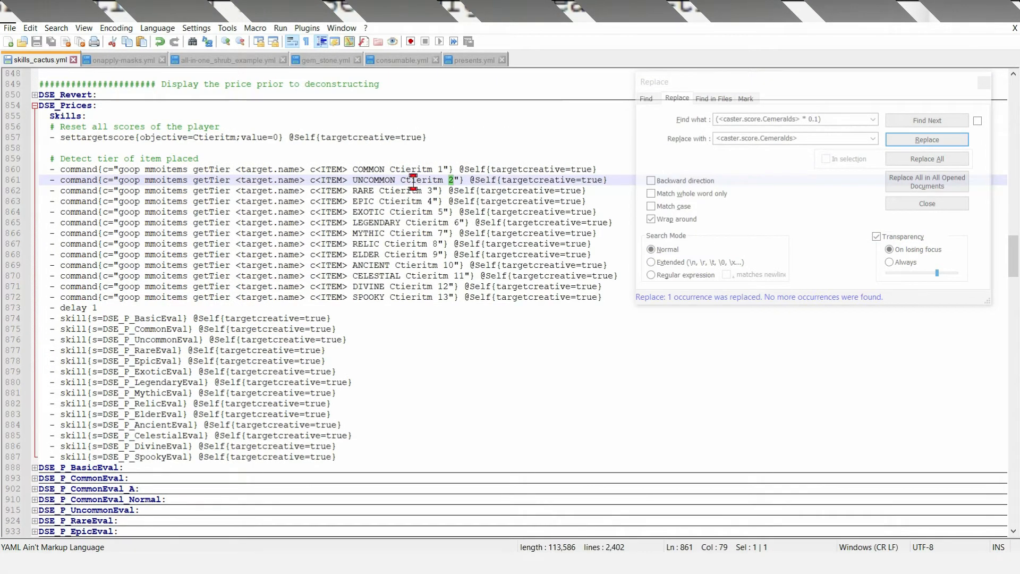
{"action": "scroll", "scroll_direction": "down", "scroll_amount": 3}
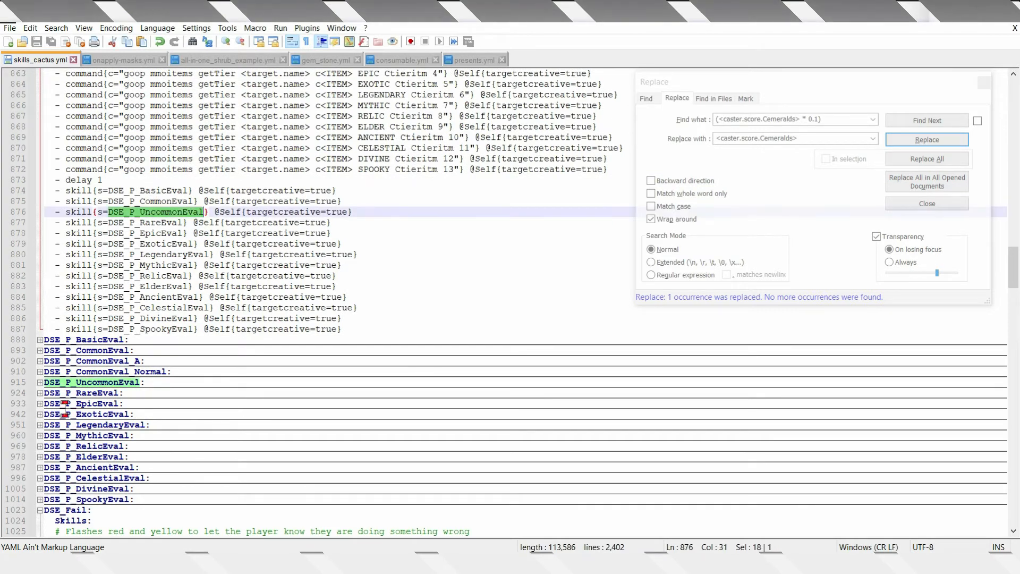
{"action": "left_click", "coordinate": [39, 381]}
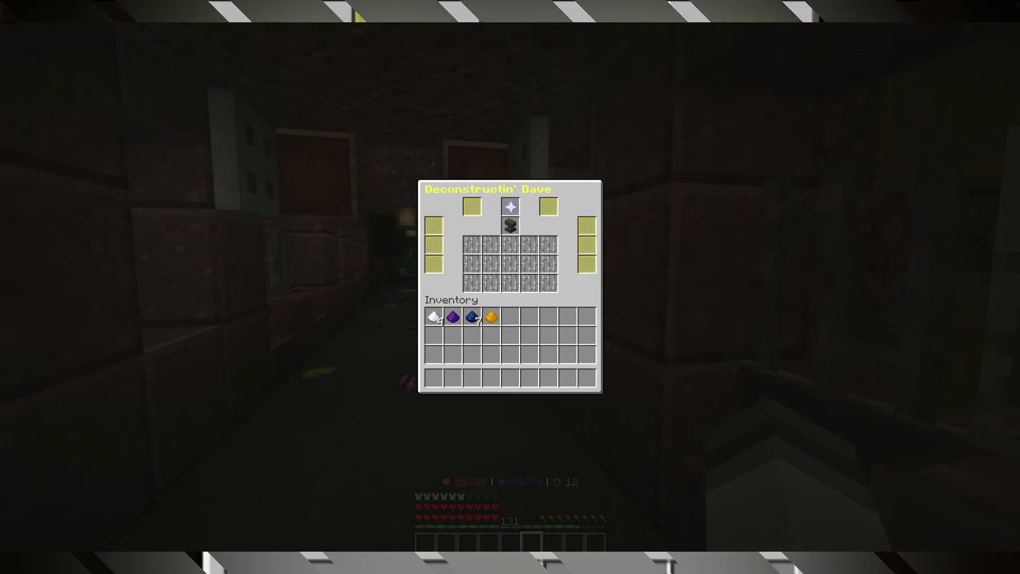
{"action": "mouse_move", "coordinate": [509, 214]}
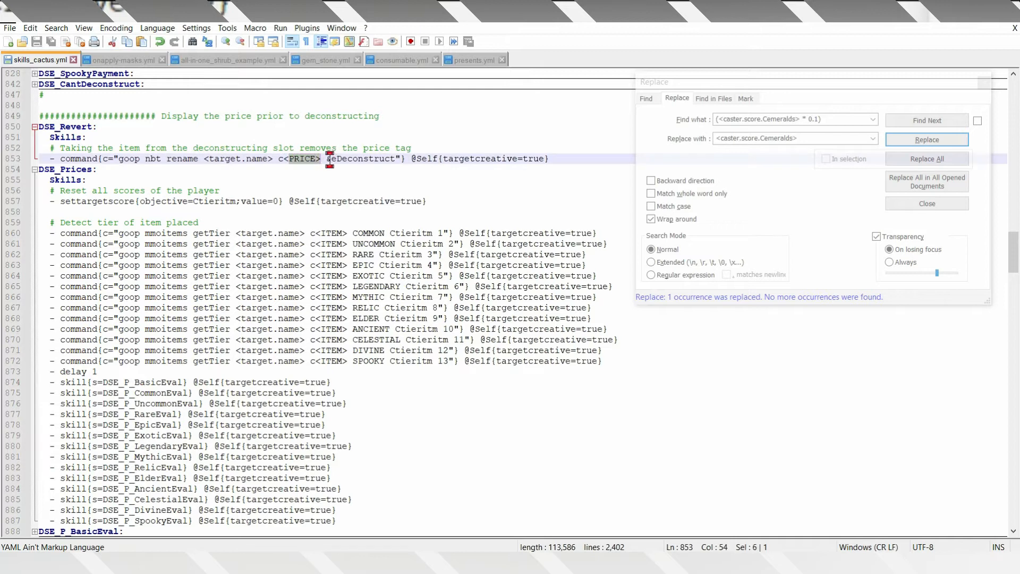
{"action": "double_click", "coordinate": [364, 158]}
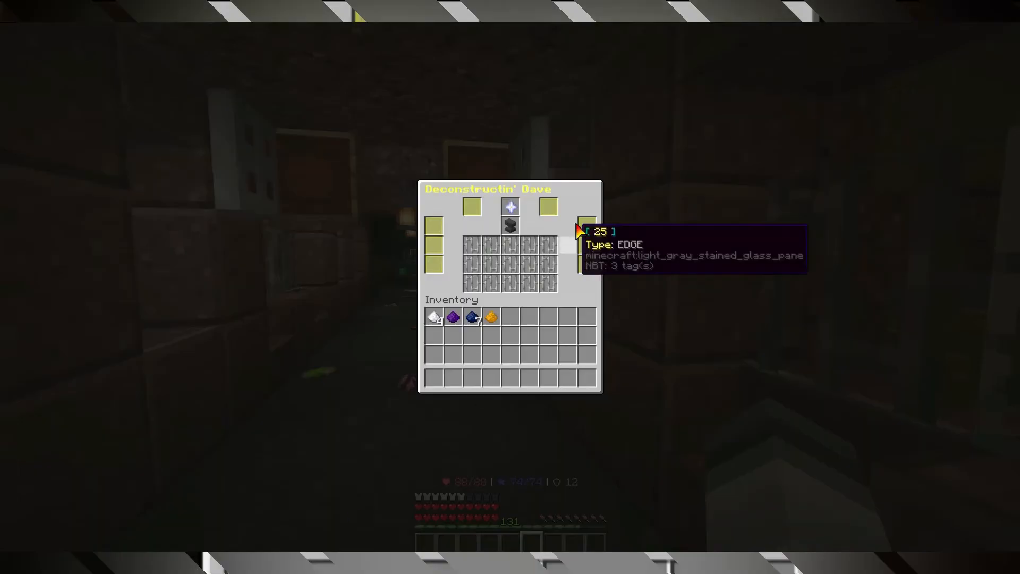
{"action": "mouse_move", "coordinate": [516, 225]}
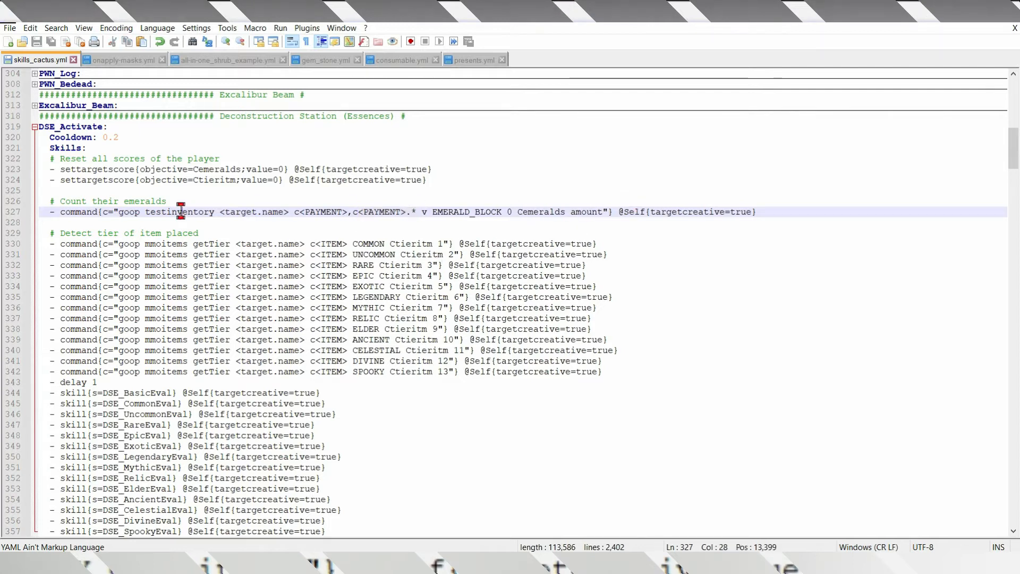
Select the testinventory command in DSE_Activate that counts emerald blocks.
{"action": "double_click", "coordinate": [178, 211]}
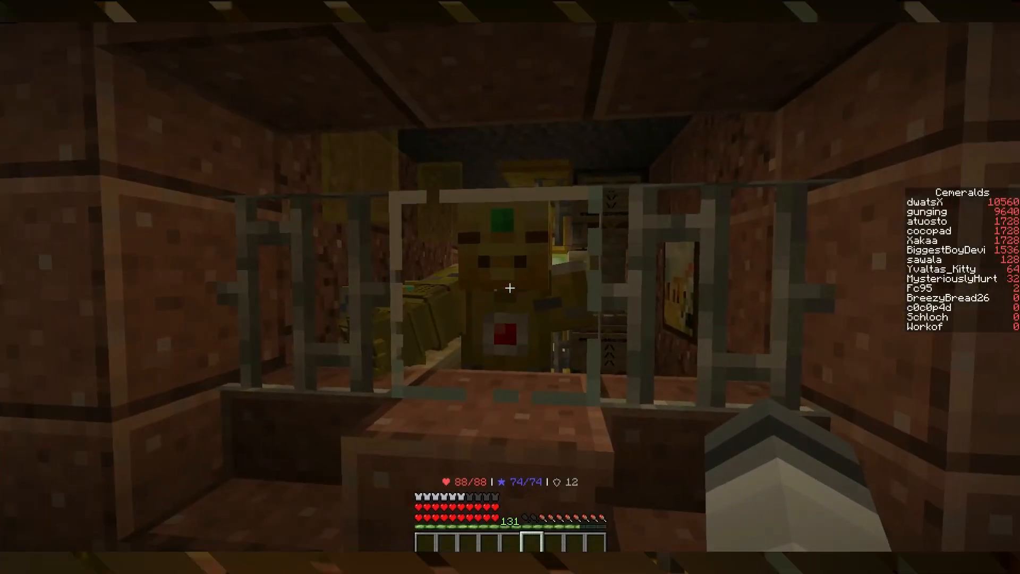
Open Dave's deconstruction menu via right-click, then close it with Escape.
{"action": "right_click", "coordinate": [510, 288]}
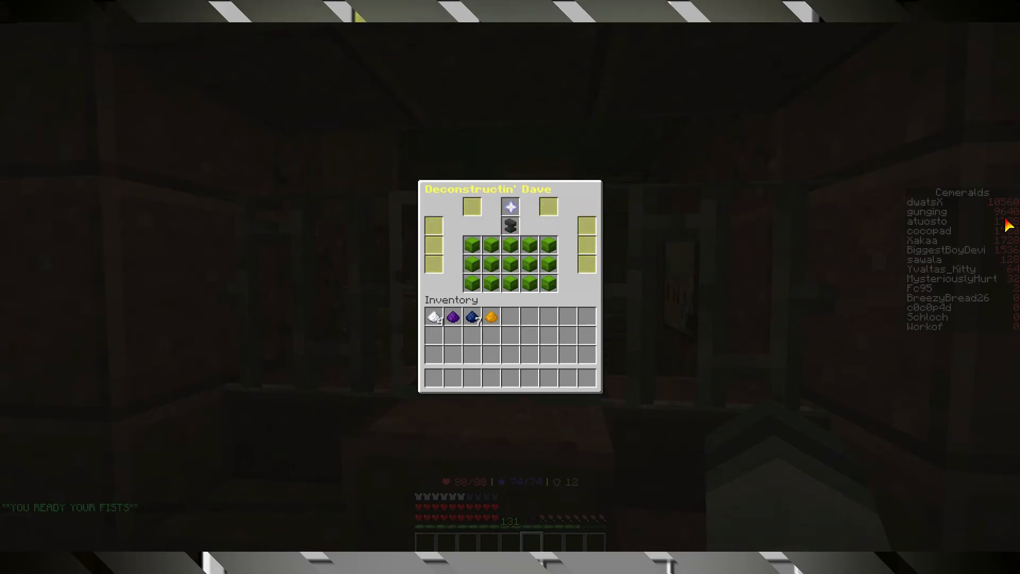
{"action": "mouse_move", "coordinate": [549, 286]}
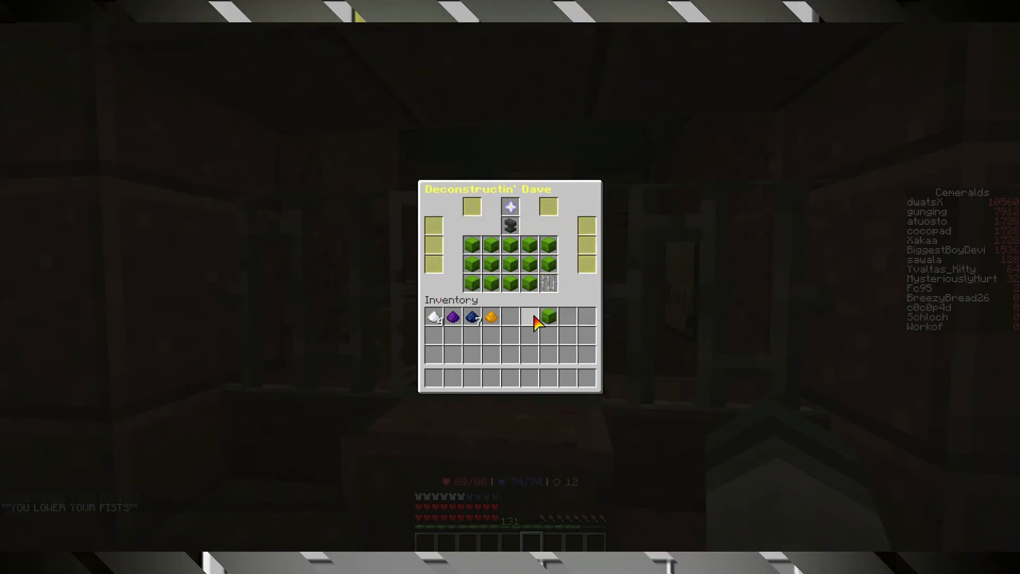
{"action": "key", "text": "Escape"}
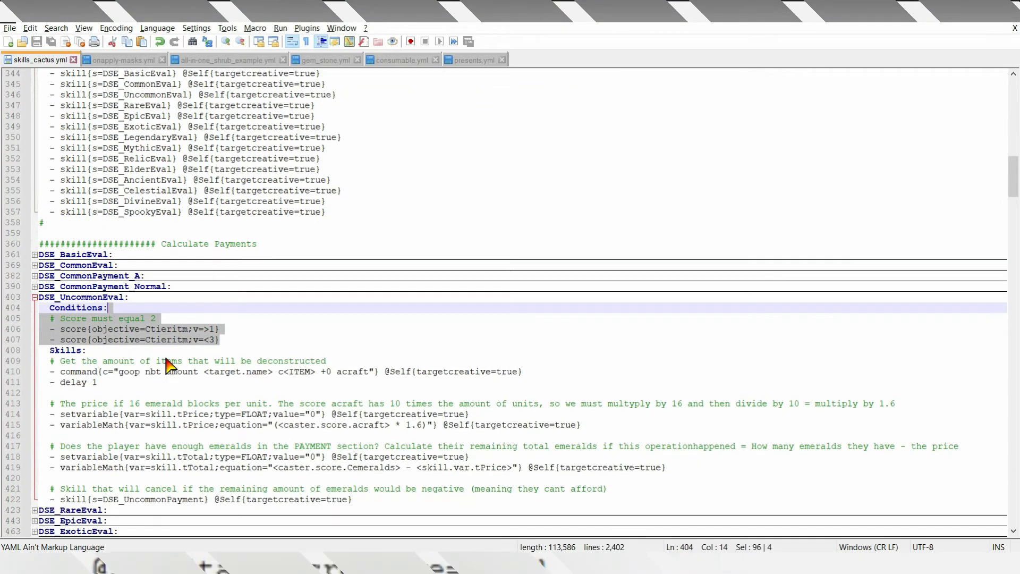
{"action": "scroll", "scroll_direction": "down", "scroll_amount": 3}
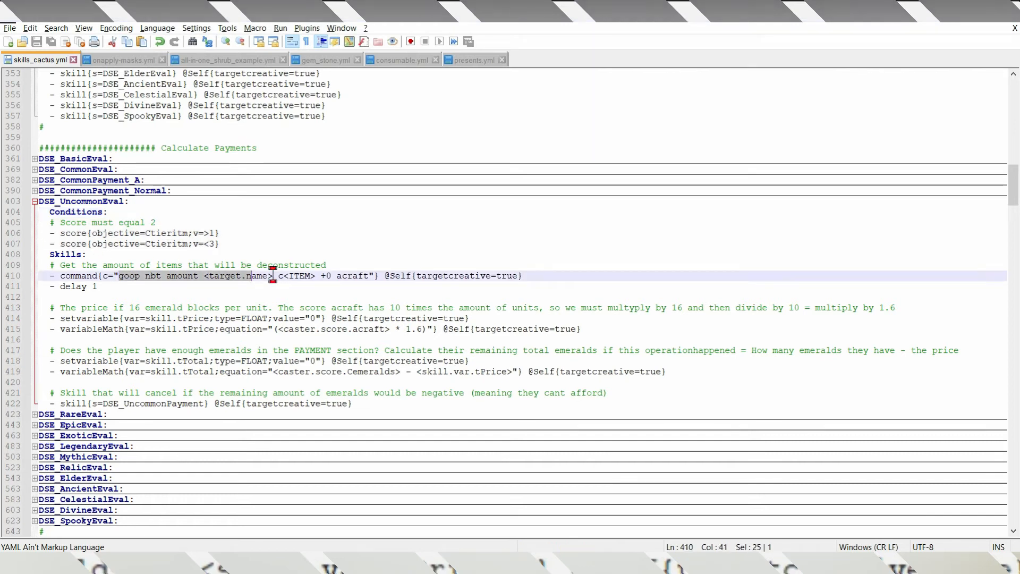
{"action": "left_click_drag", "start_coordinate": [272, 276], "coordinate": [369, 275]}
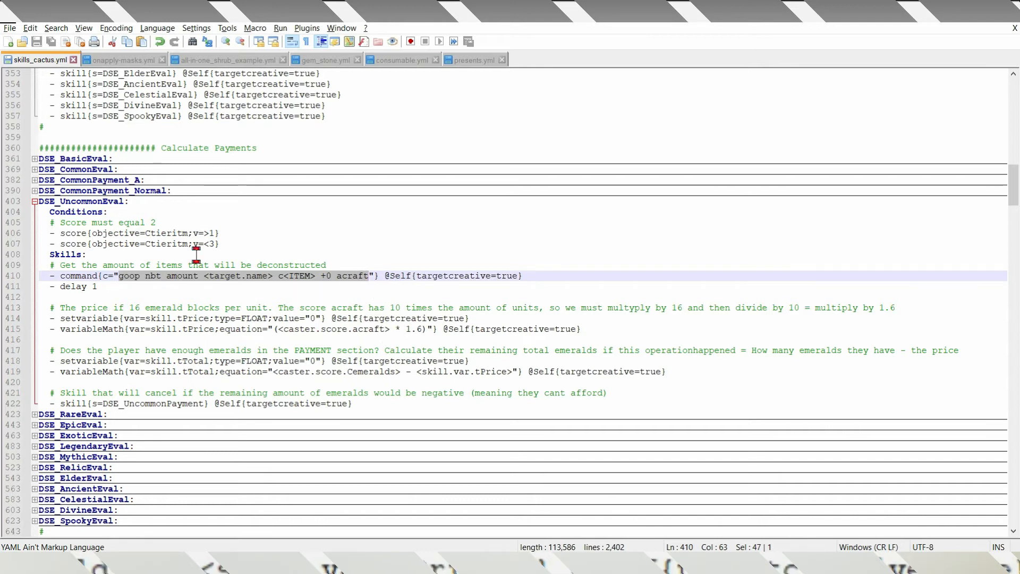
{"action": "double_click", "coordinate": [152, 276]}
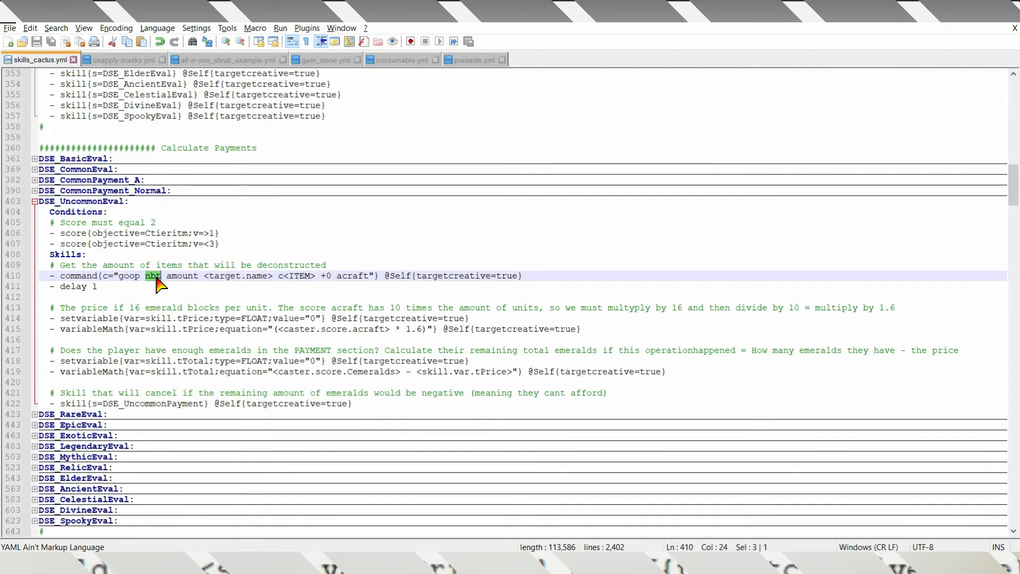
{"action": "mouse_move", "coordinate": [355, 275]}
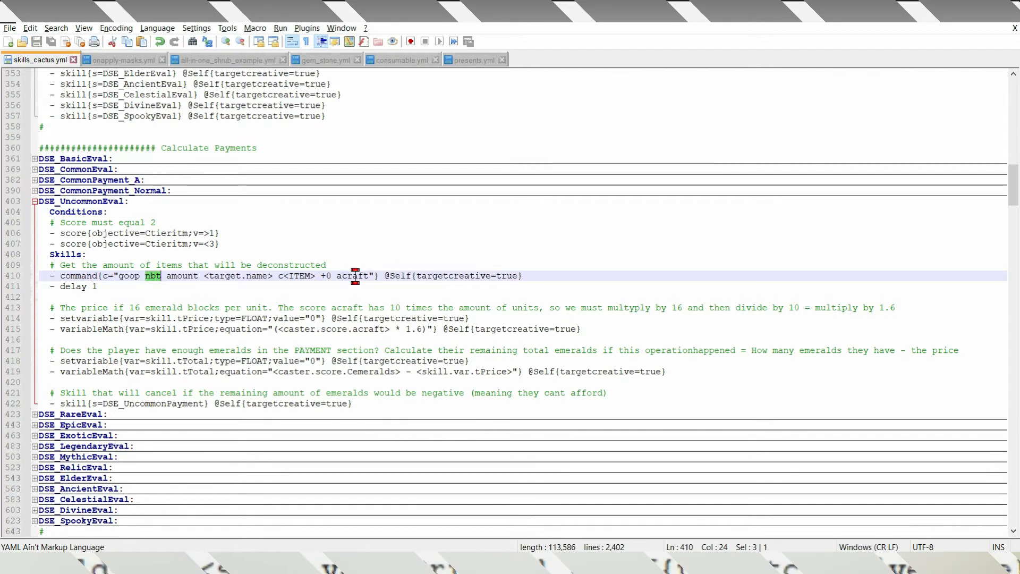
{"action": "double_click", "coordinate": [351, 276]}
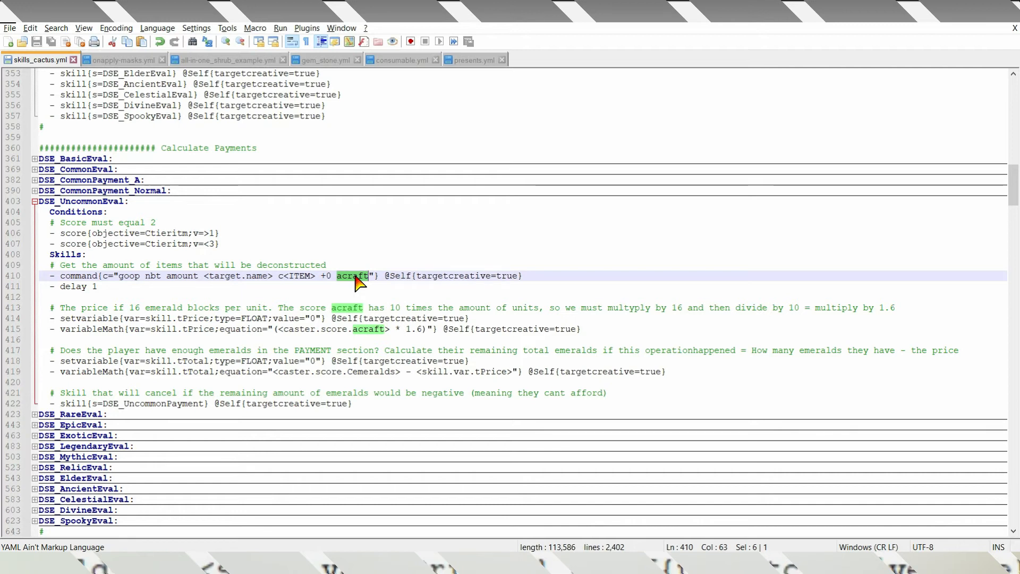
{"action": "mouse_move", "coordinate": [310, 287]}
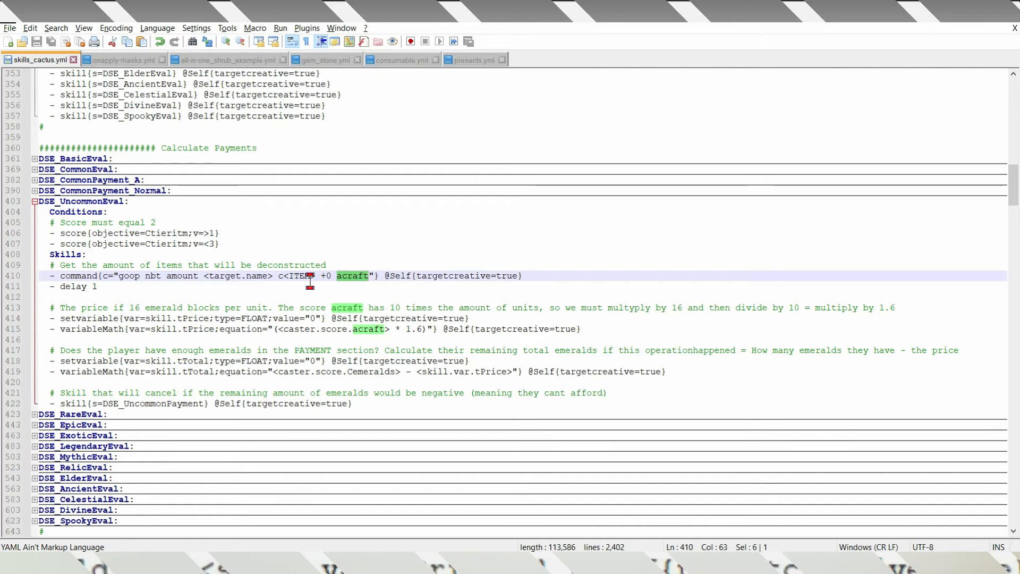
{"action": "mouse_move", "coordinate": [154, 276]}
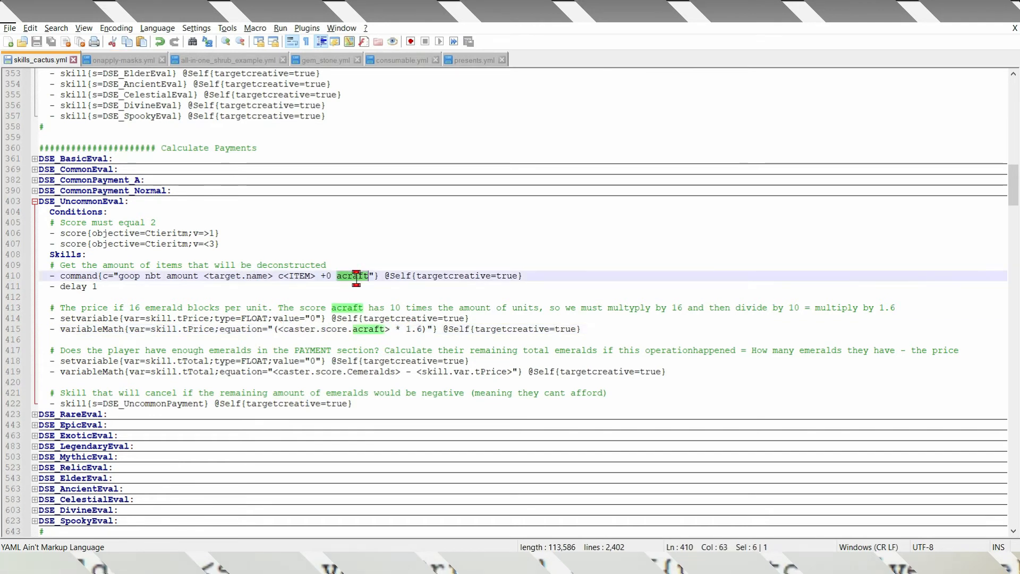
{"action": "left_click", "coordinate": [299, 329]}
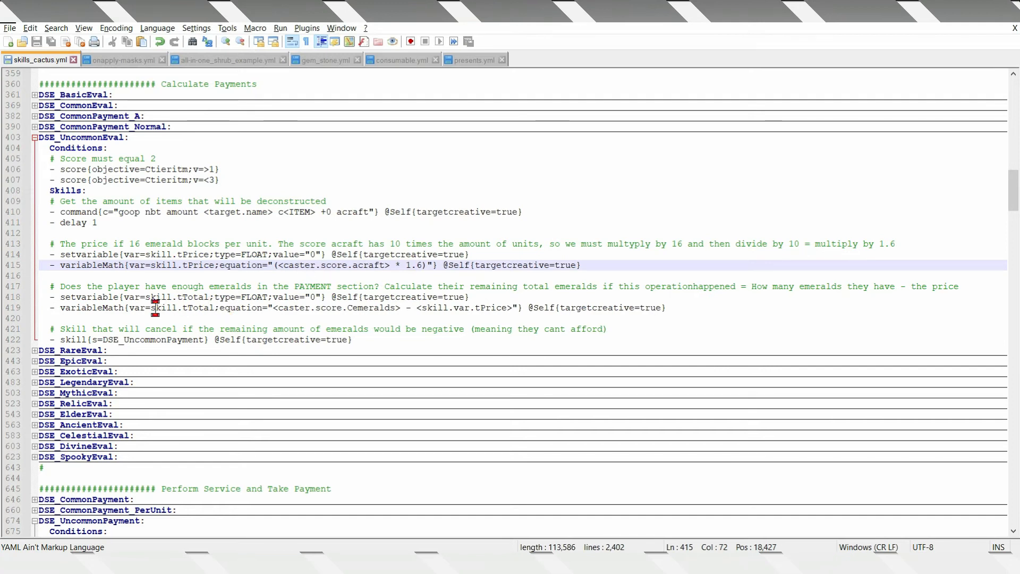
{"action": "double_click", "coordinate": [196, 308]}
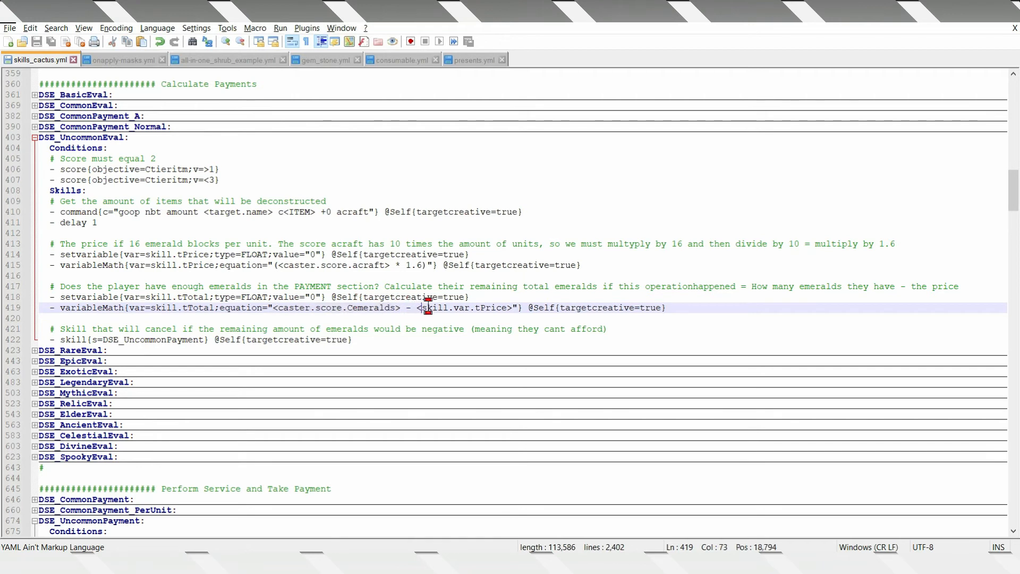
{"action": "left_click_drag", "start_coordinate": [417, 307], "coordinate": [521, 307]}
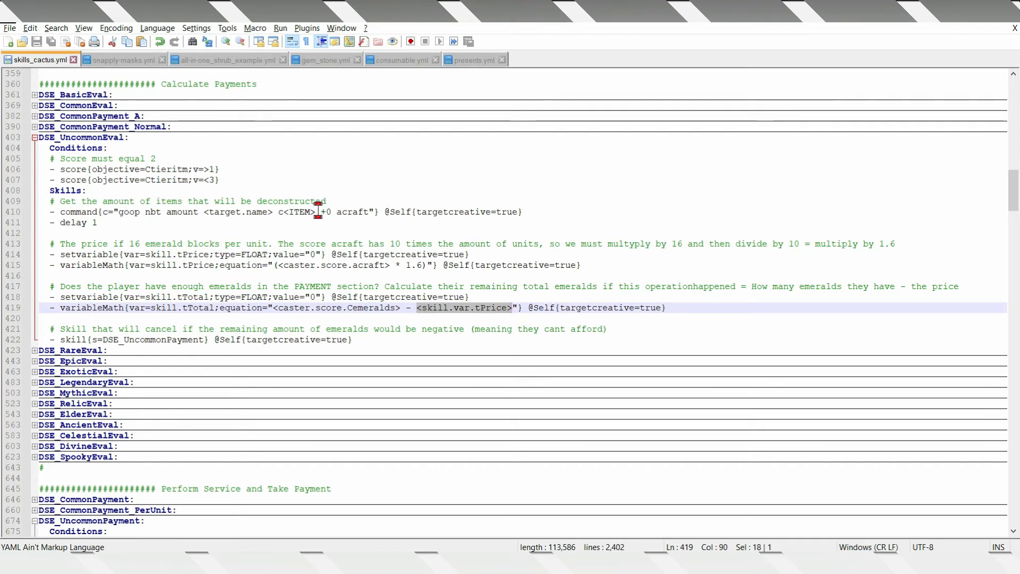
{"action": "double_click", "coordinate": [351, 212]}
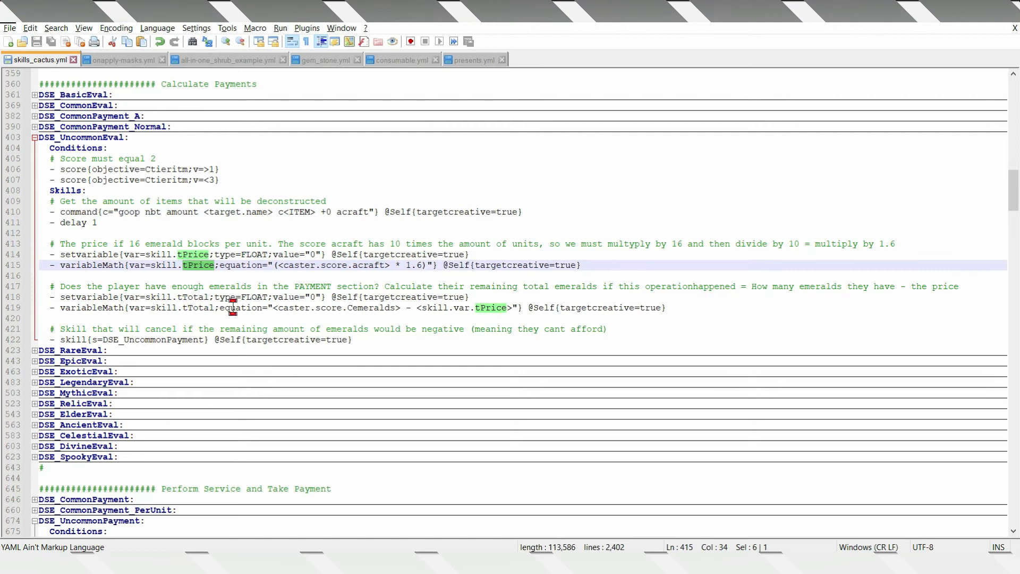
{"action": "mouse_move", "coordinate": [273, 308]}
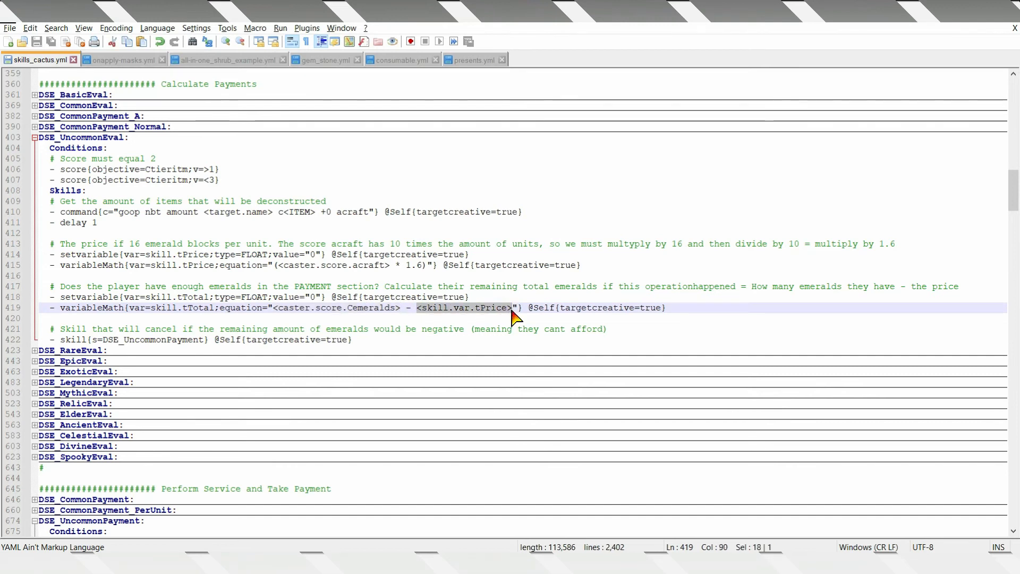
{"action": "left_click", "coordinate": [175, 340]}
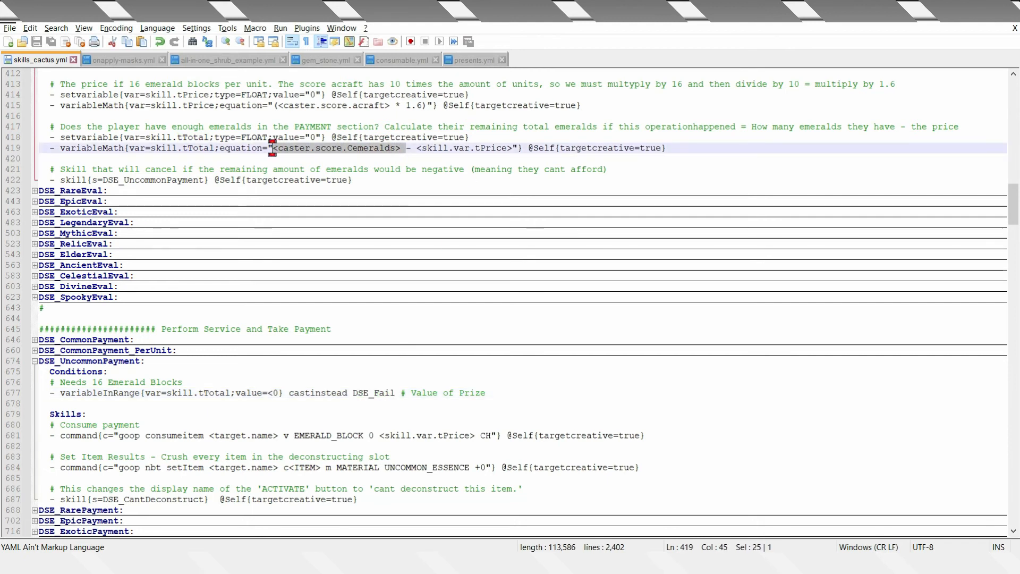
{"action": "double_click", "coordinate": [490, 148]}
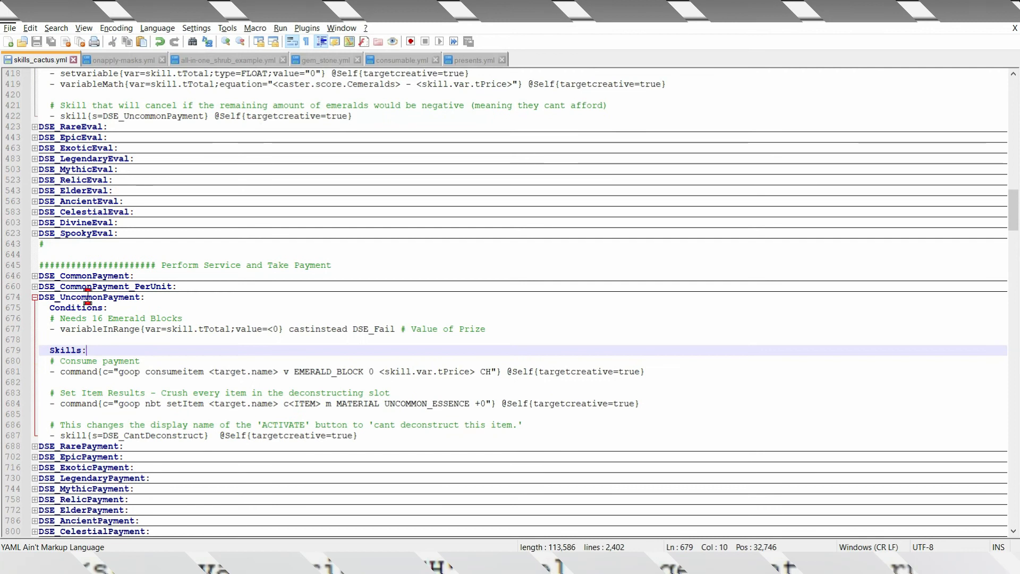
{"action": "left_click_drag", "start_coordinate": [87, 350], "coordinate": [357, 435]}
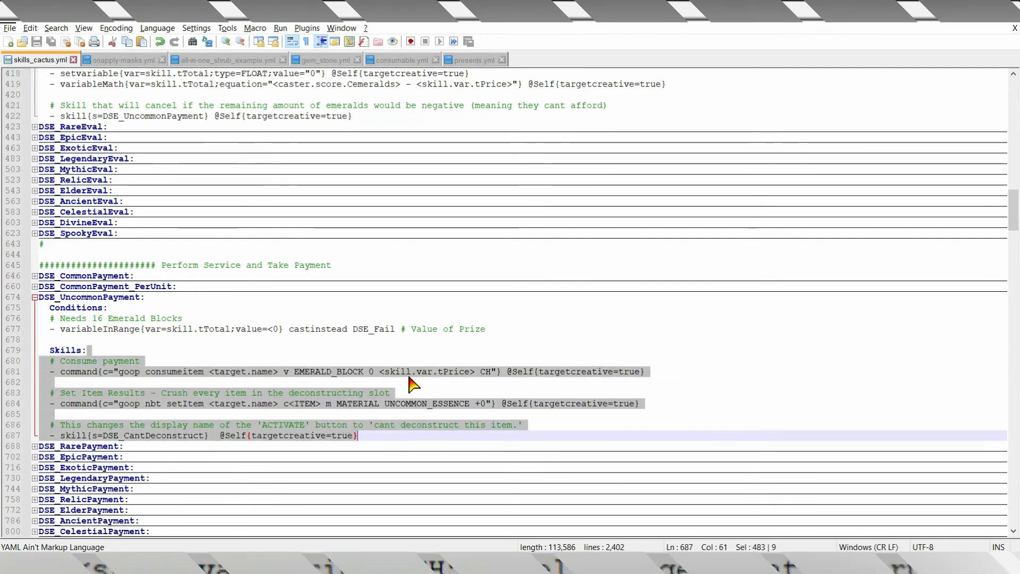
{"action": "mouse_move", "coordinate": [331, 378]}
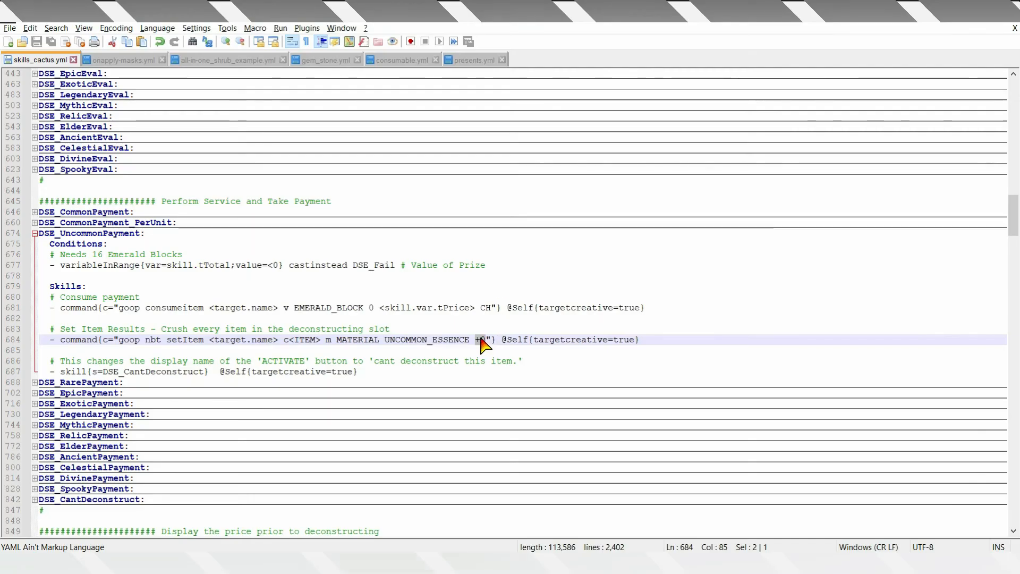
{"action": "double_click", "coordinate": [151, 371]}
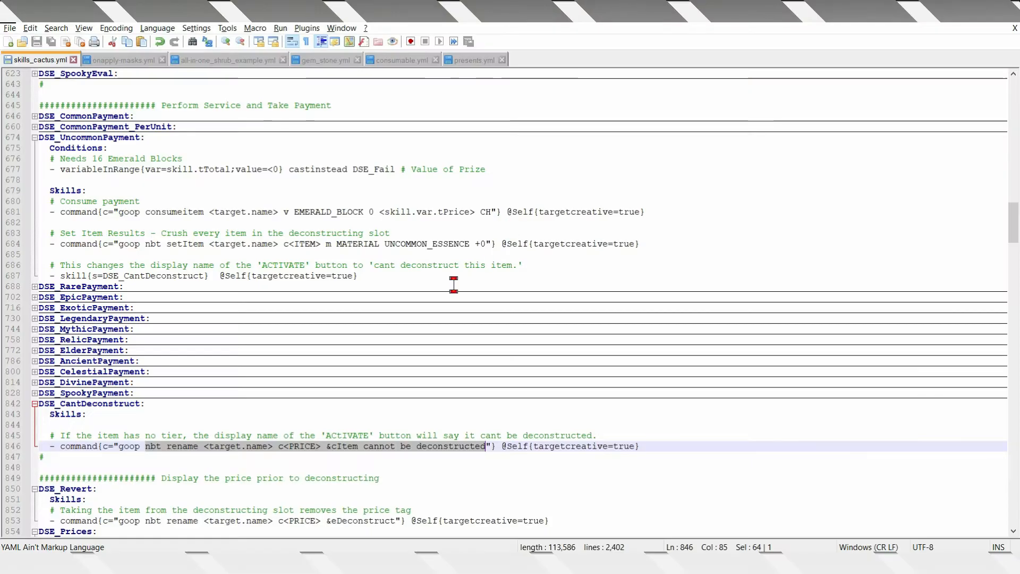
{"action": "mouse_move", "coordinate": [419, 178]}
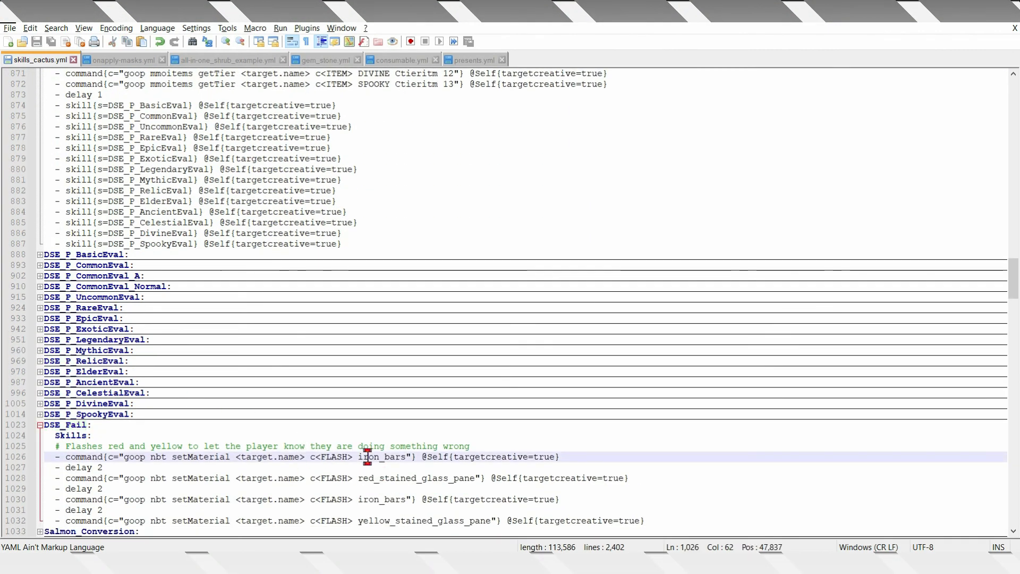
Select a setMaterial command in DSE_Fail's red and yellow flashing sequence.
{"action": "left_click", "coordinate": [385, 505]}
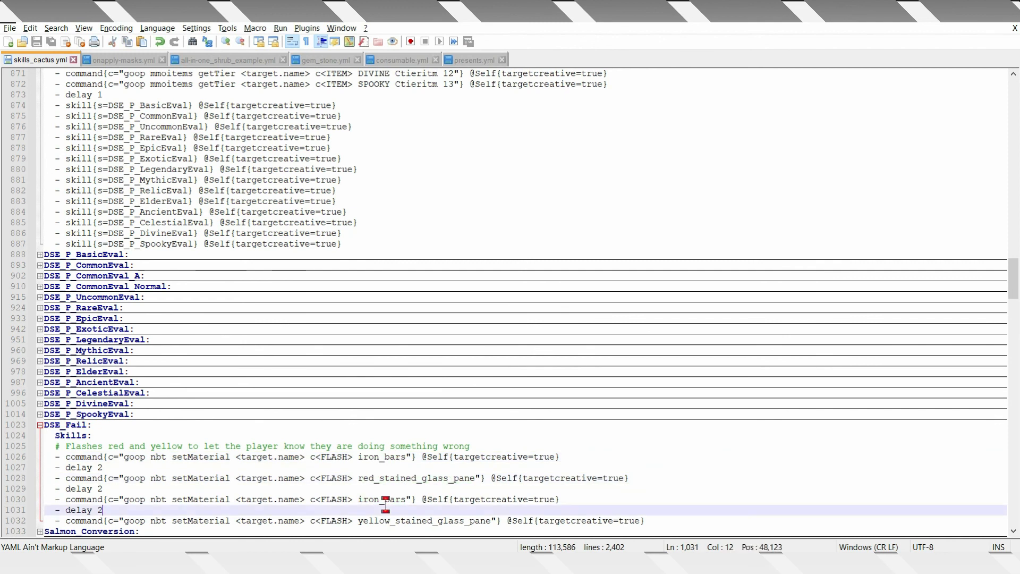
{"action": "double_click", "coordinate": [330, 456]}
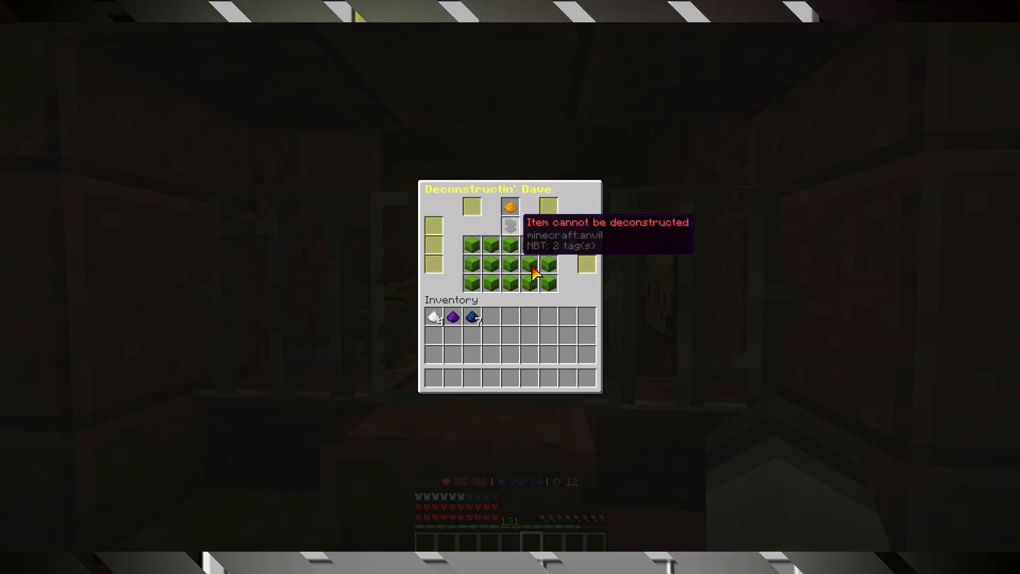
{"action": "mouse_move", "coordinate": [550, 310]}
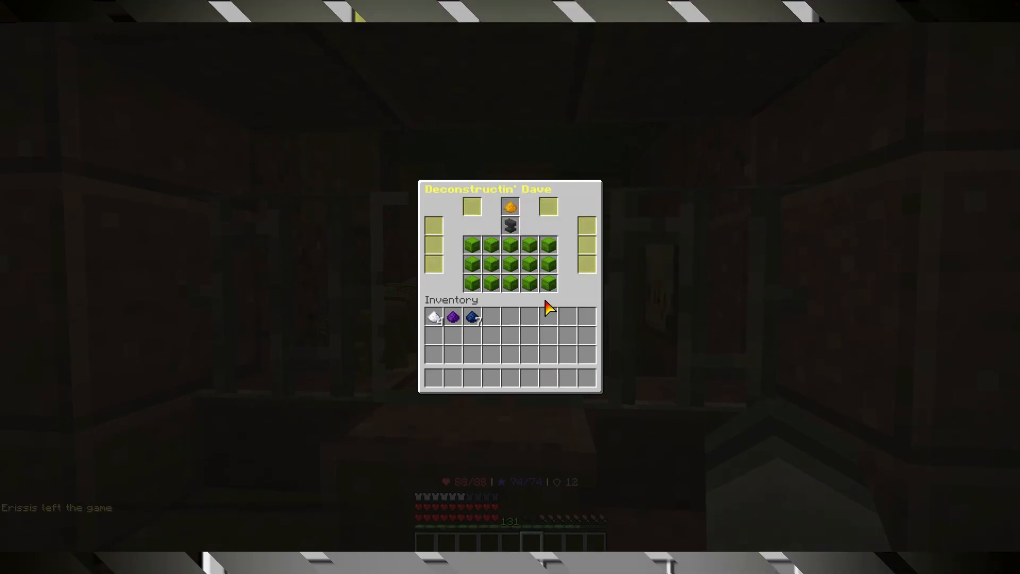